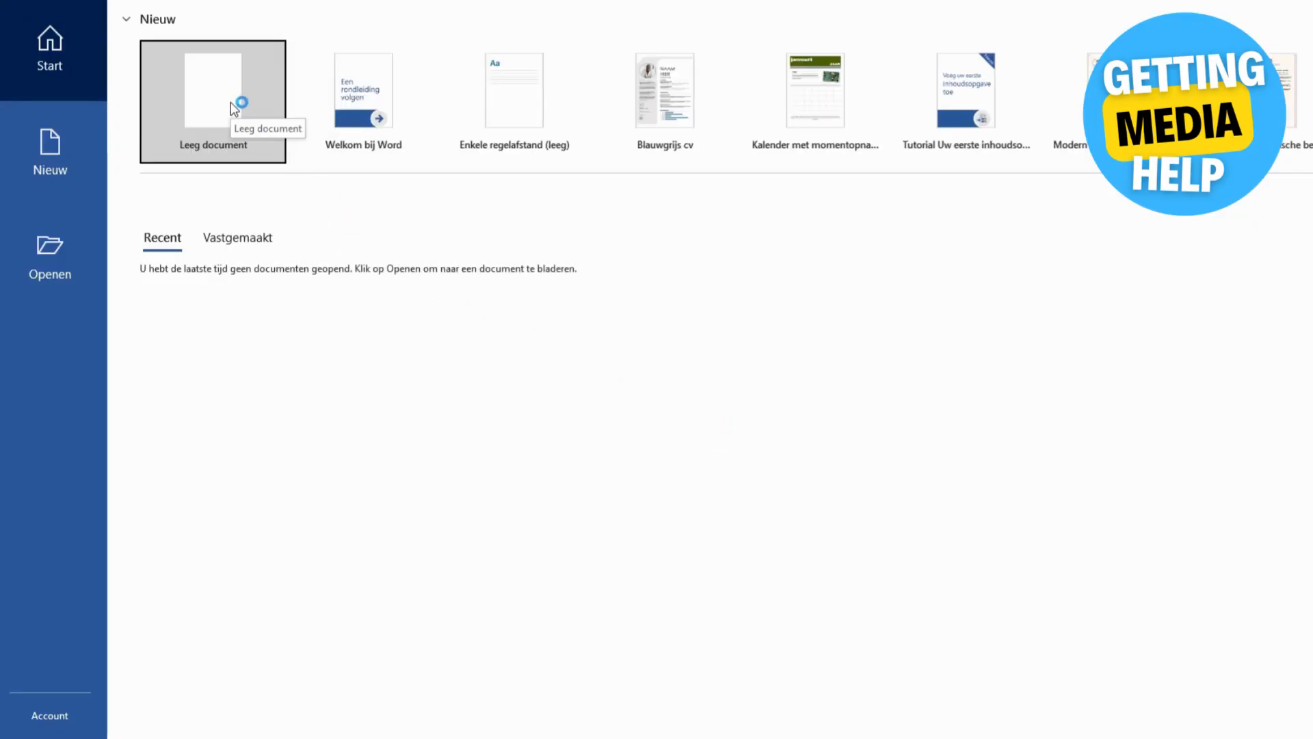
Create a blank document and open the Save As browse dialog
left_click(213, 89)
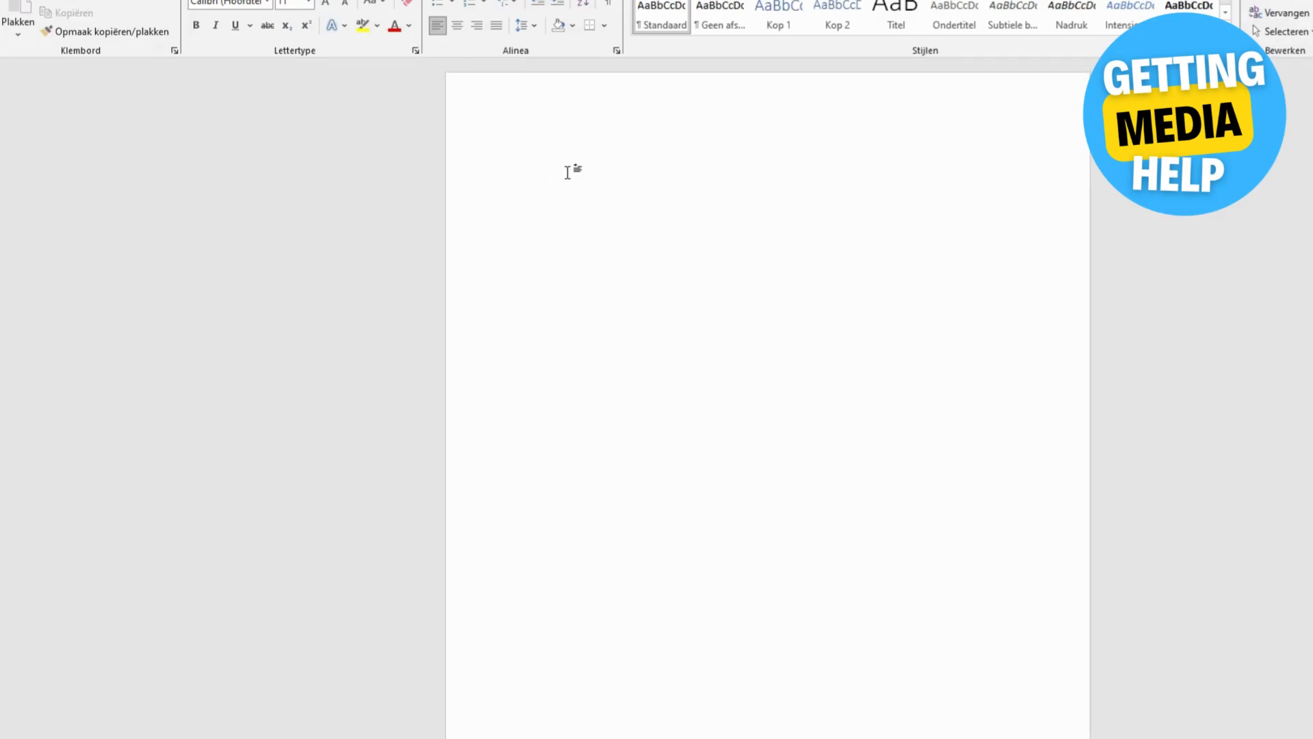
left_click(522, 156)
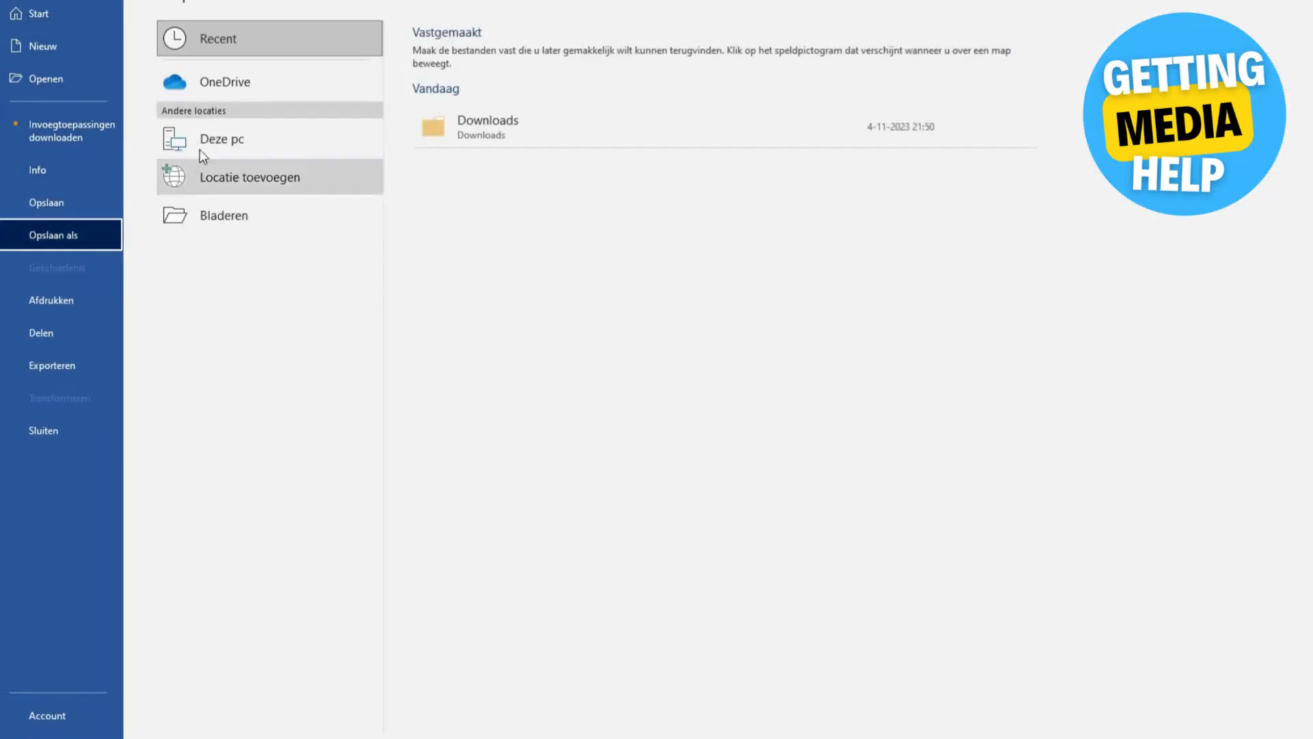
left_click(223, 215)
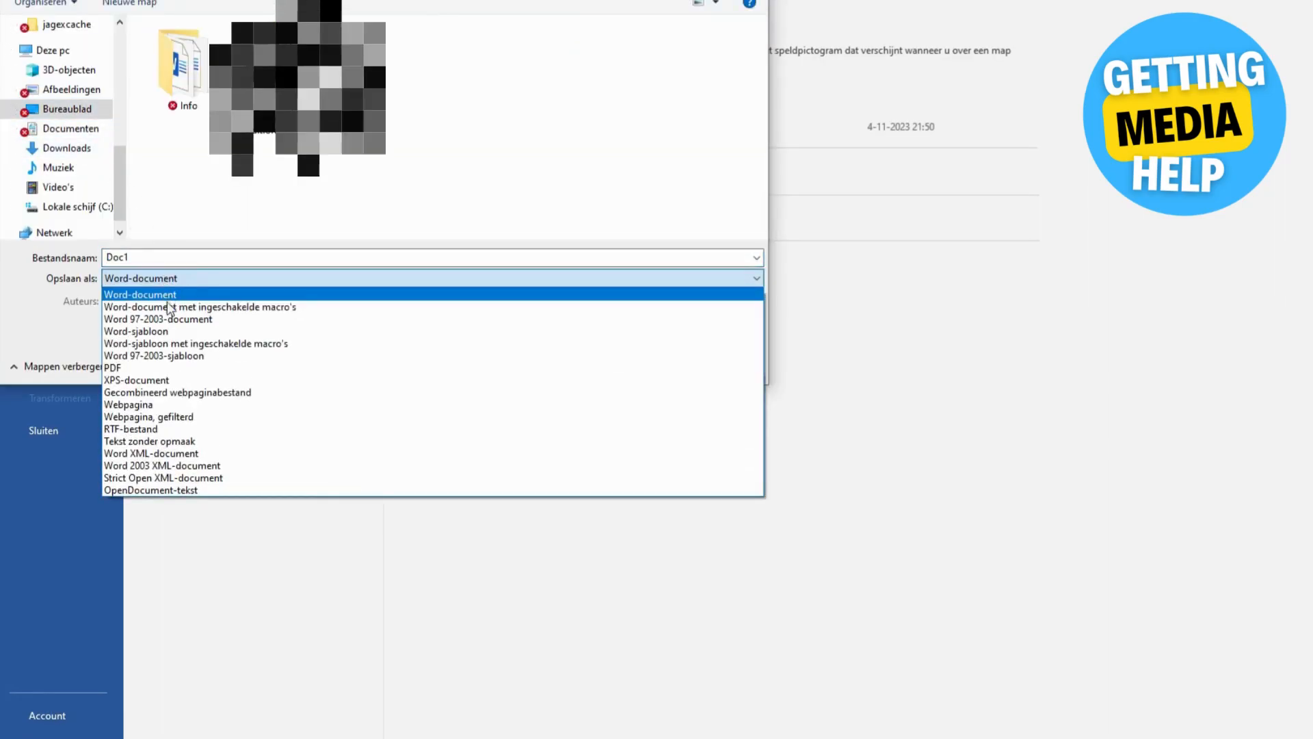
Save the document as a PDF named 'Test' on the desktop
left_click(112, 368)
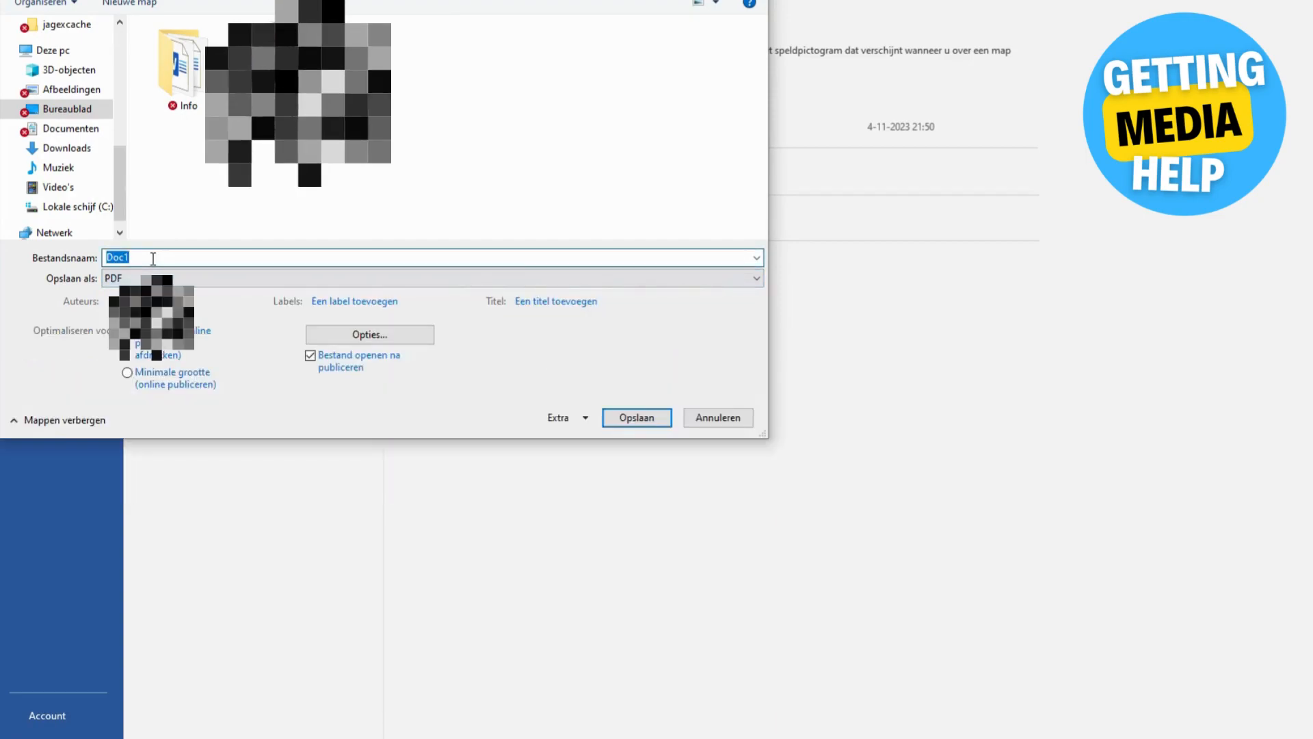
key("Delete")
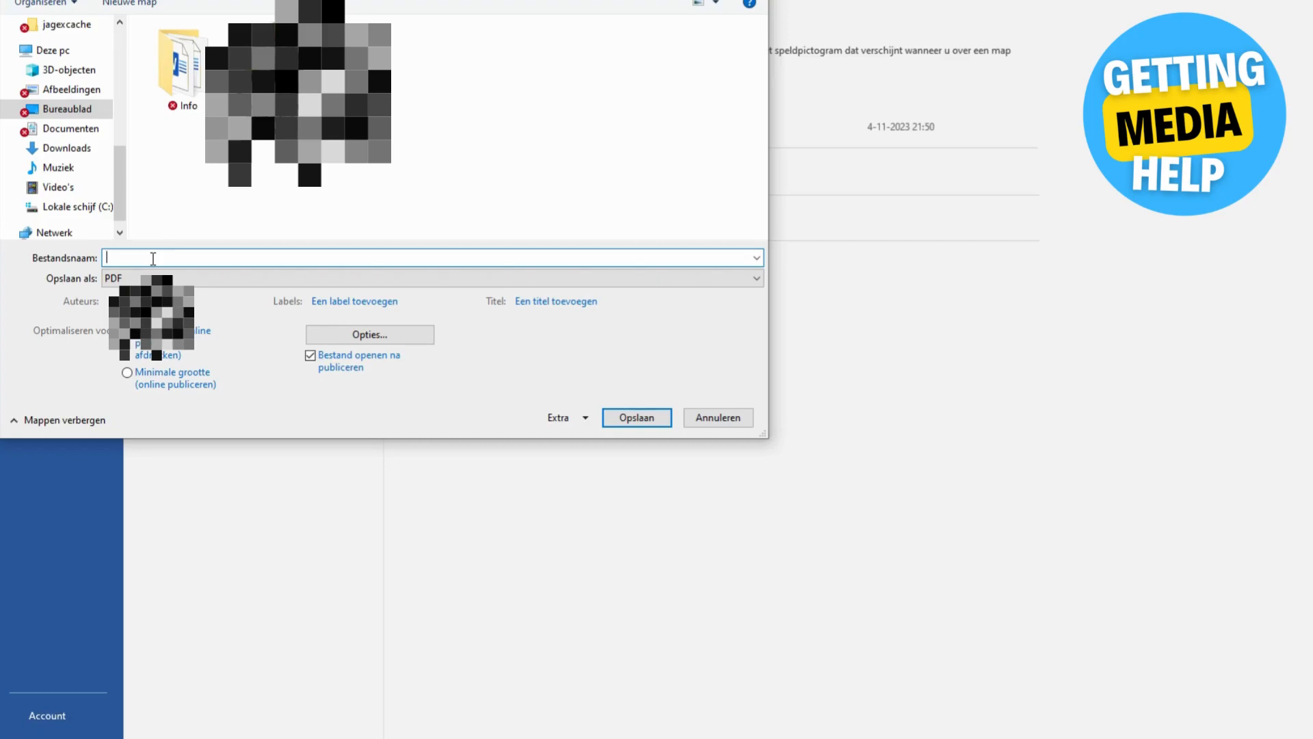
type("Test")
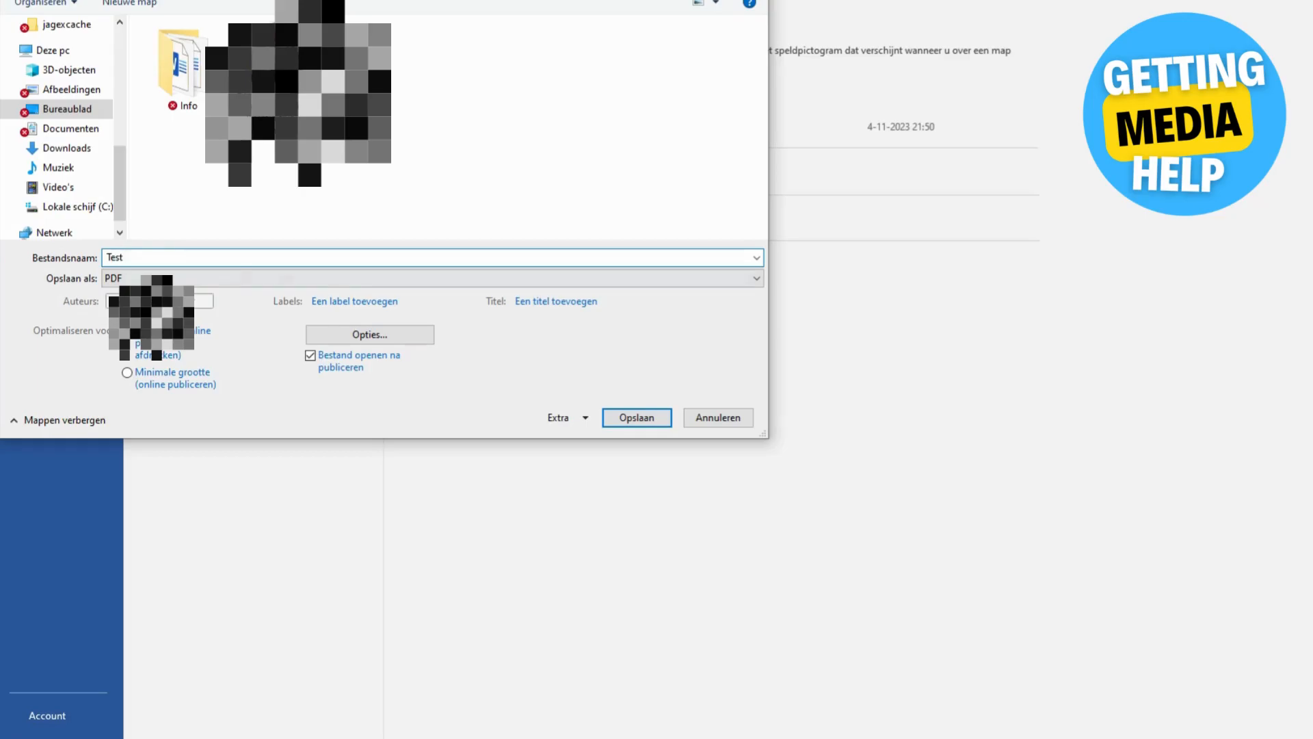
left_click(636, 417)
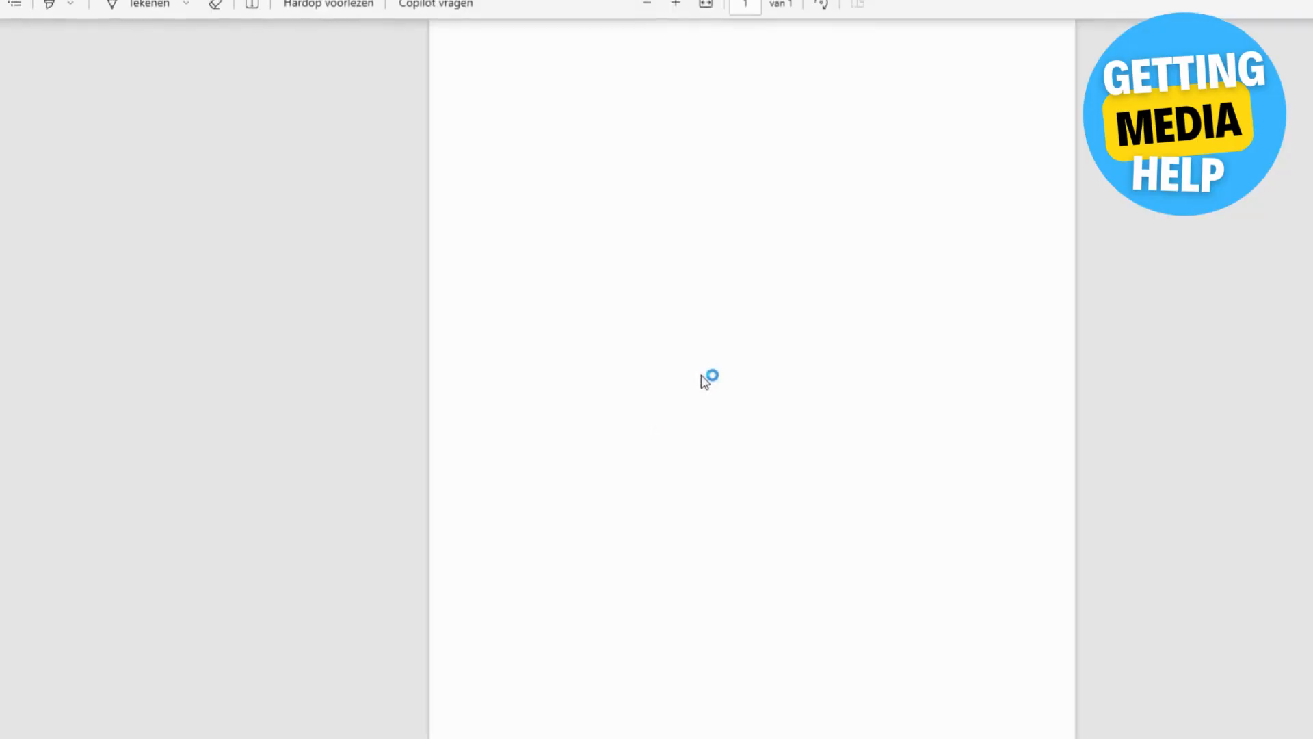
mouse_move(758, 331)
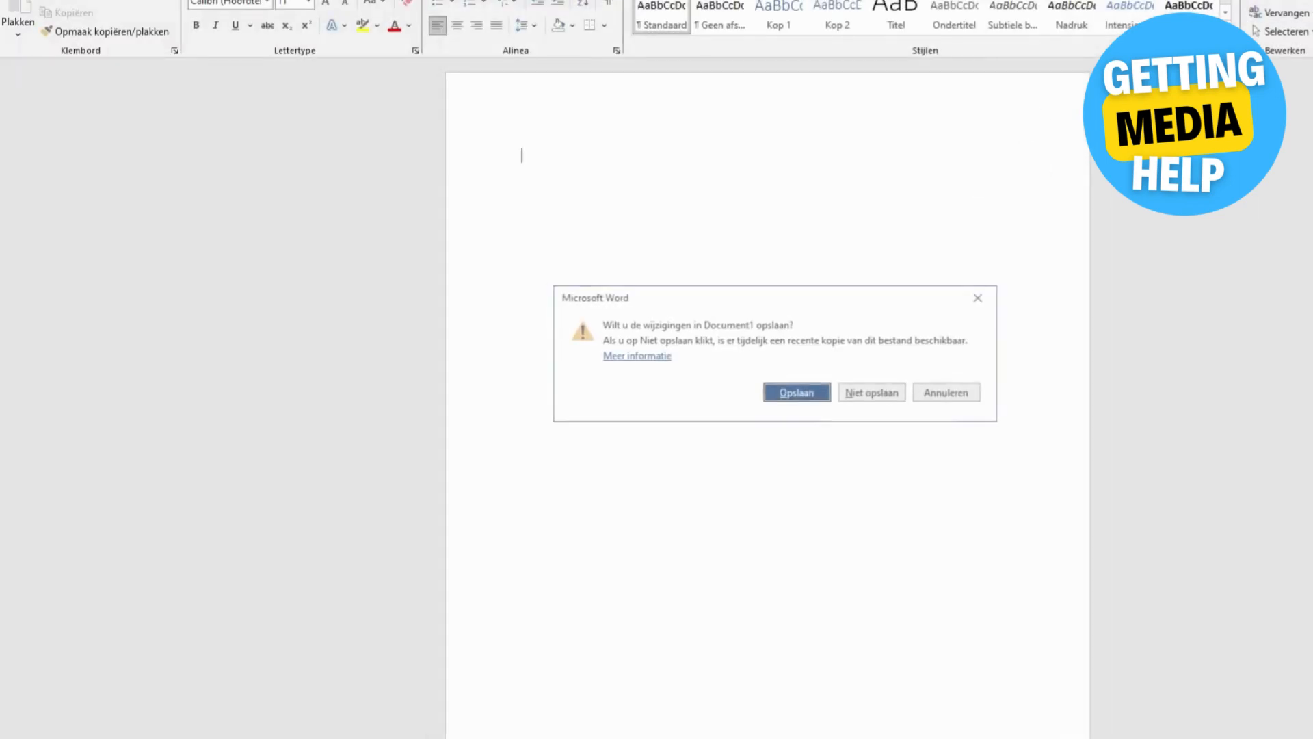
Close Word without saving the original document
left_click(870, 392)
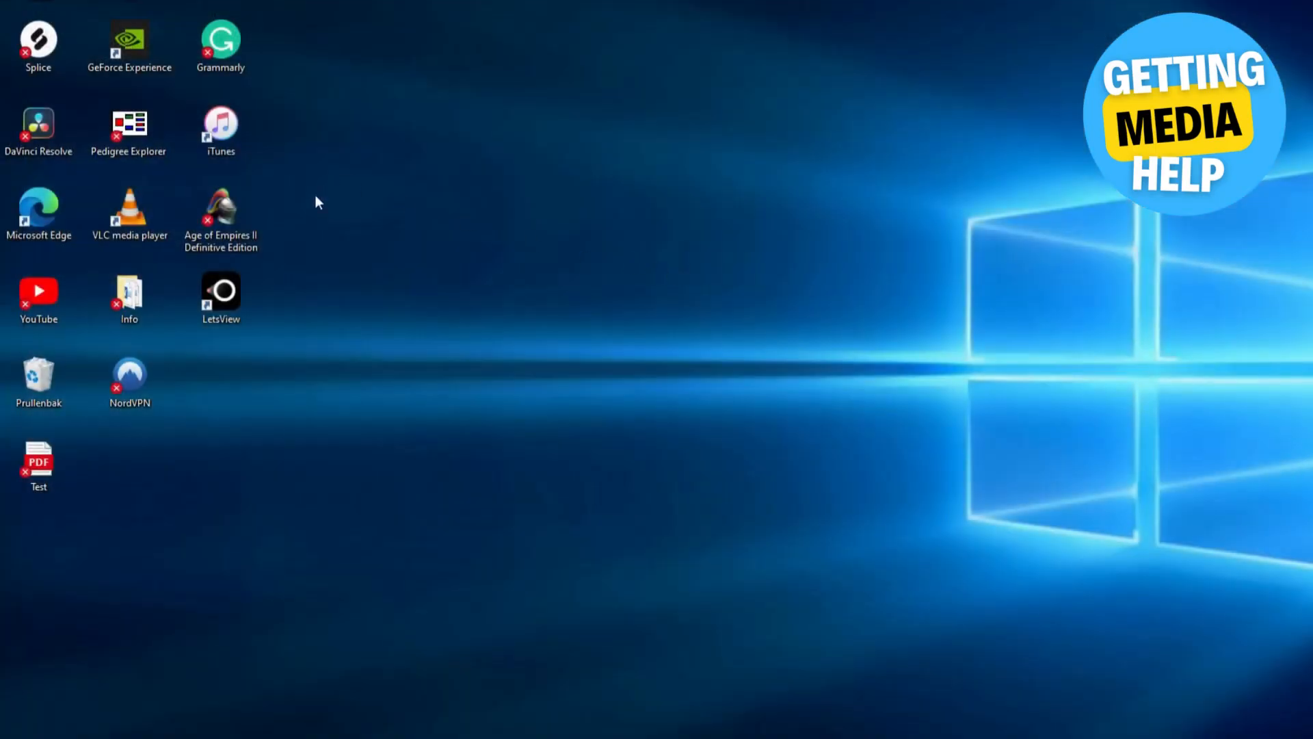